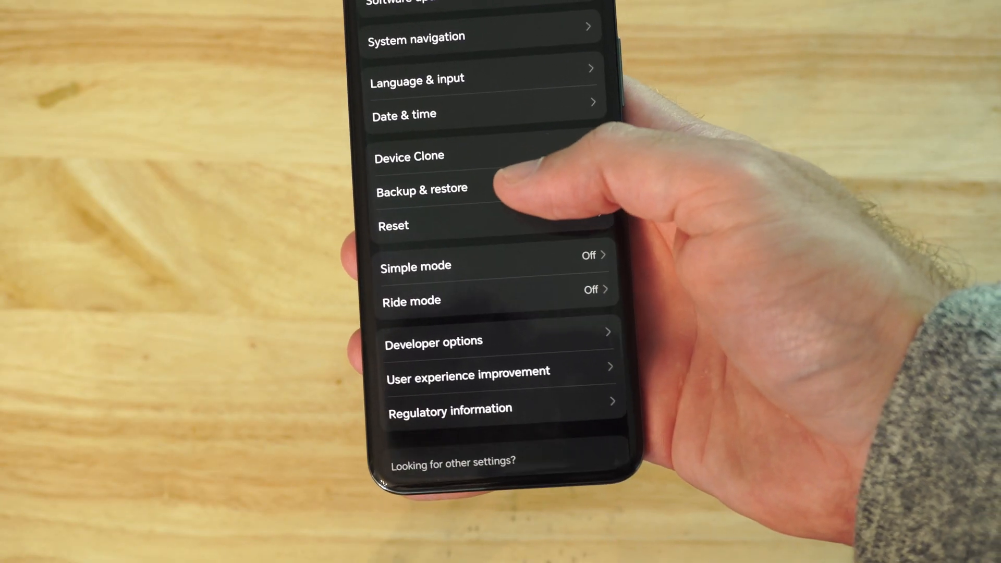
# Step: Show the Backup & restore page with Google backup on and auto-restore enabled
pyautogui.click(421, 188)
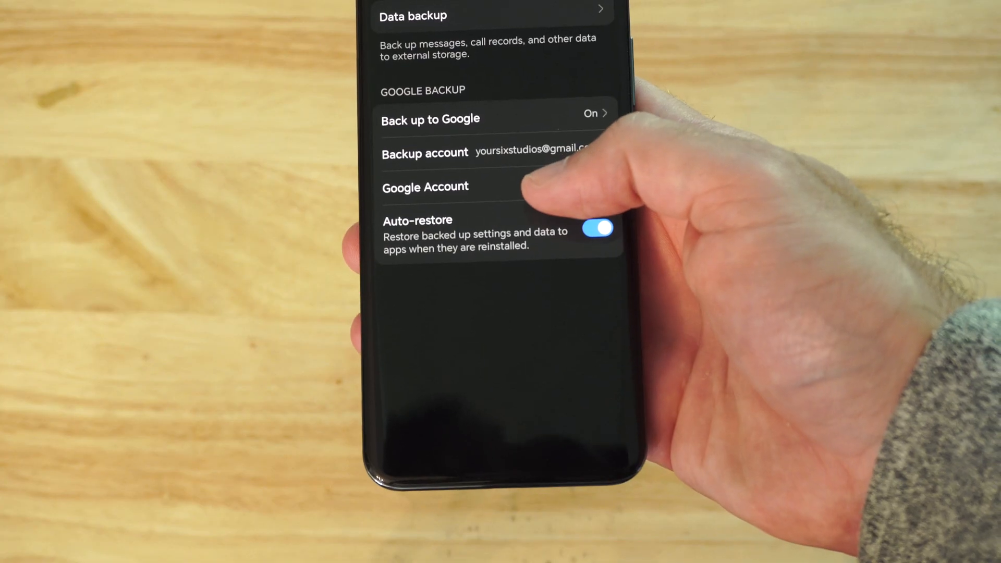
# Step: Reveal the Google One backup details listing apps, photos and videos, messages and calls
pyautogui.scroll(-3)
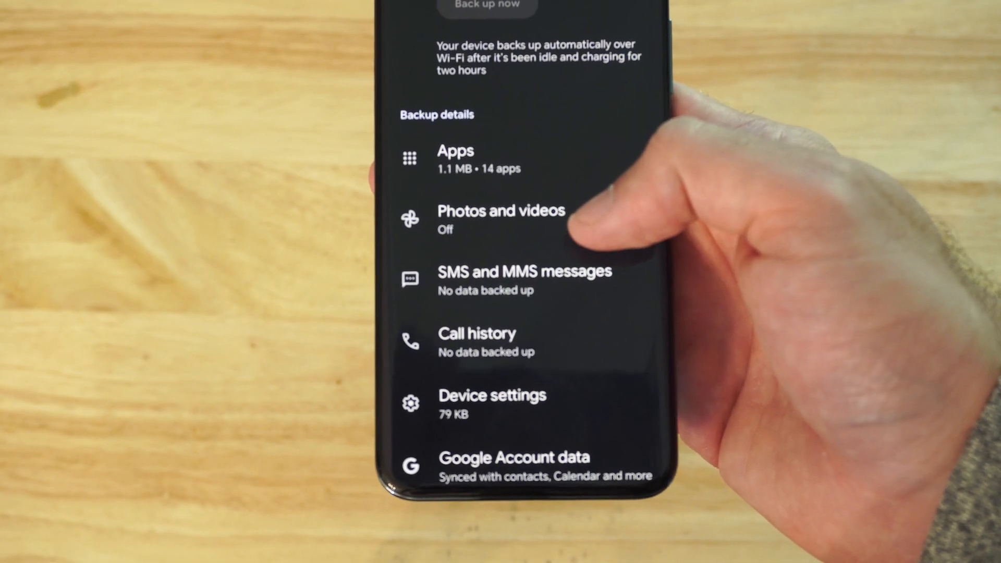
pyautogui.scroll(-3)
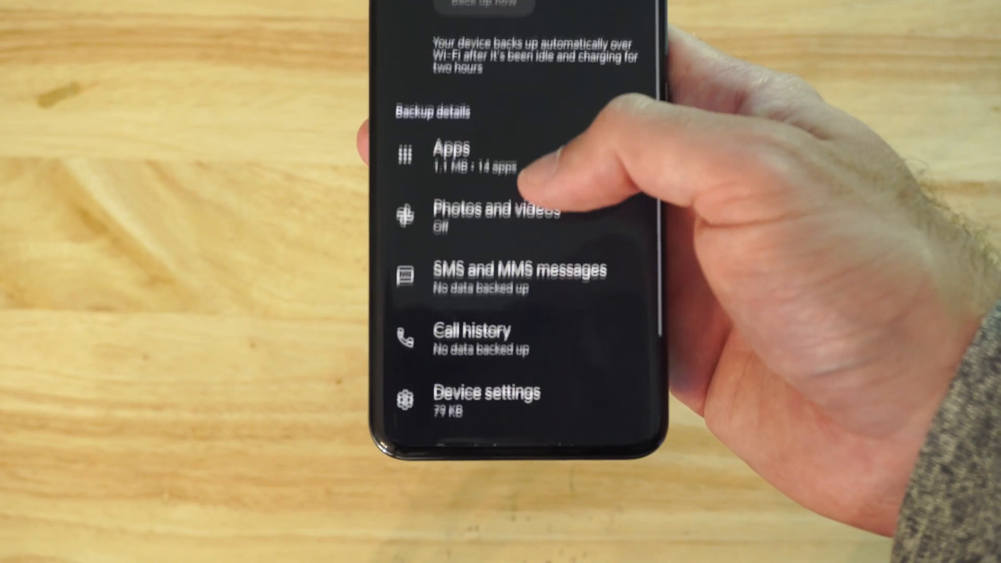
pyautogui.scroll(-3)
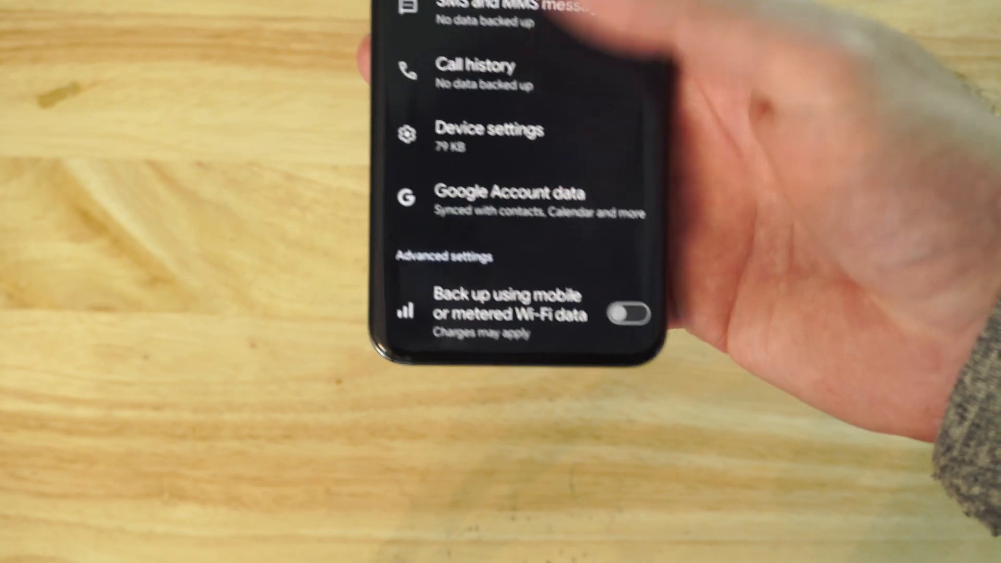
pyautogui.scroll(3)
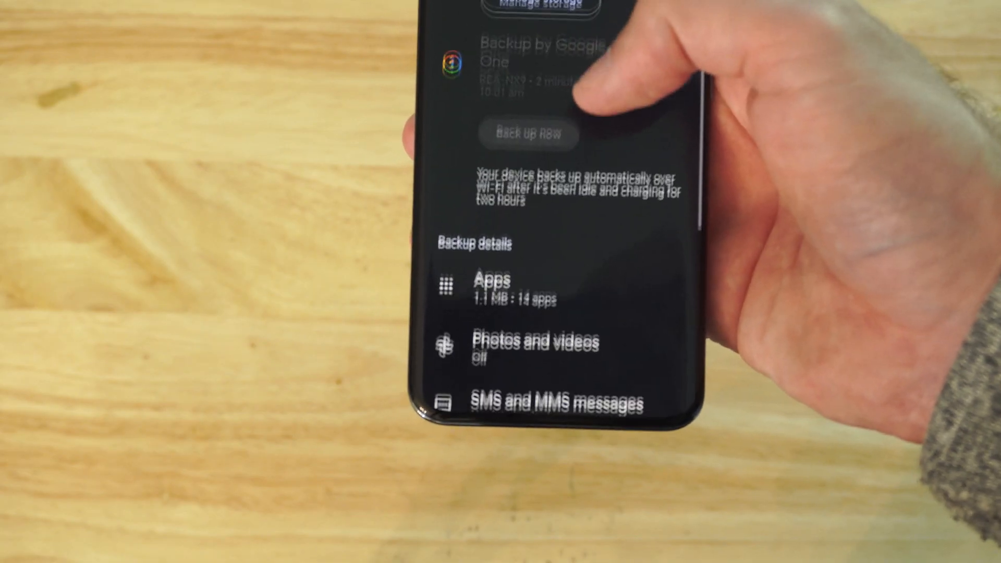